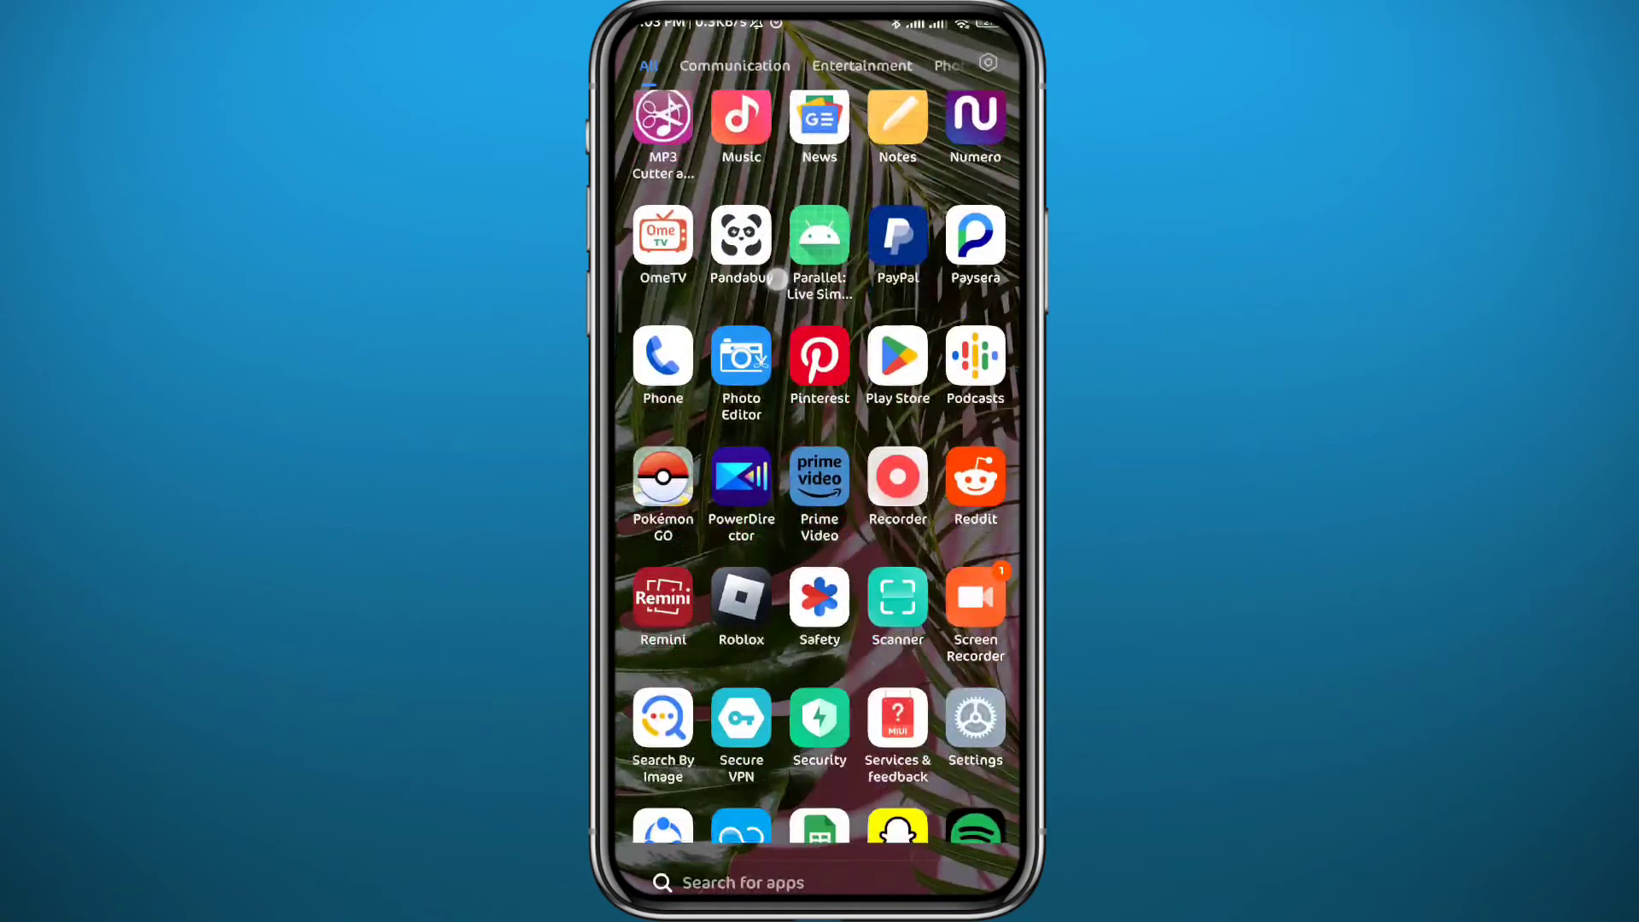
- Search the Play Store for Discord and open its already-installed listing
{"action": "left_click", "coordinate": [895, 358]}
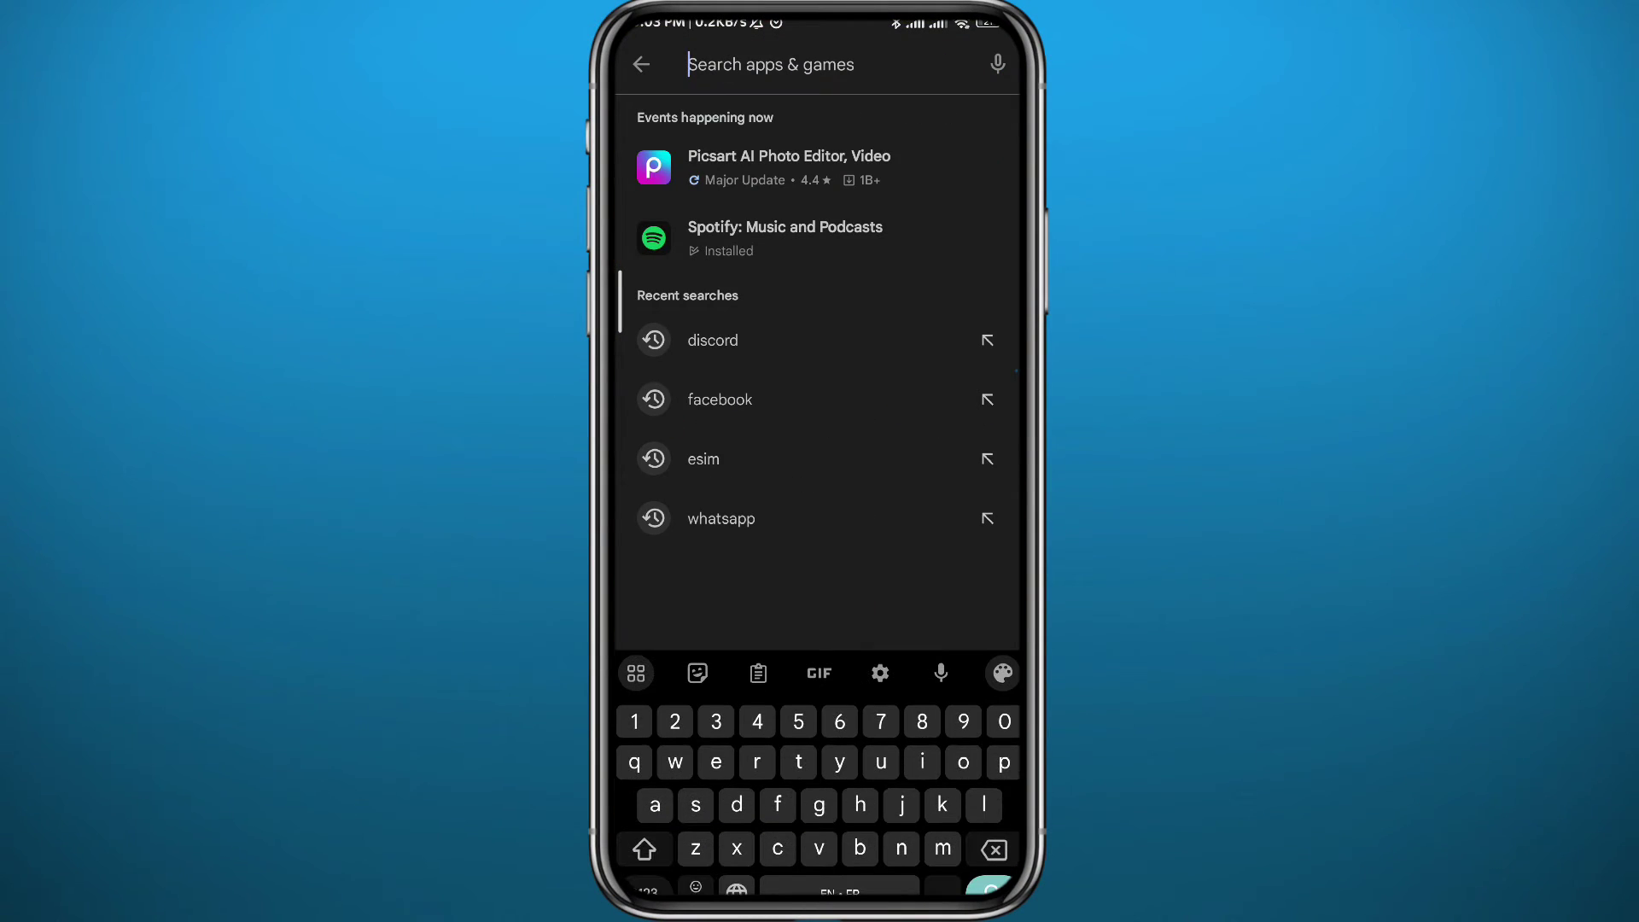
{"action": "left_click", "coordinate": [712, 340]}
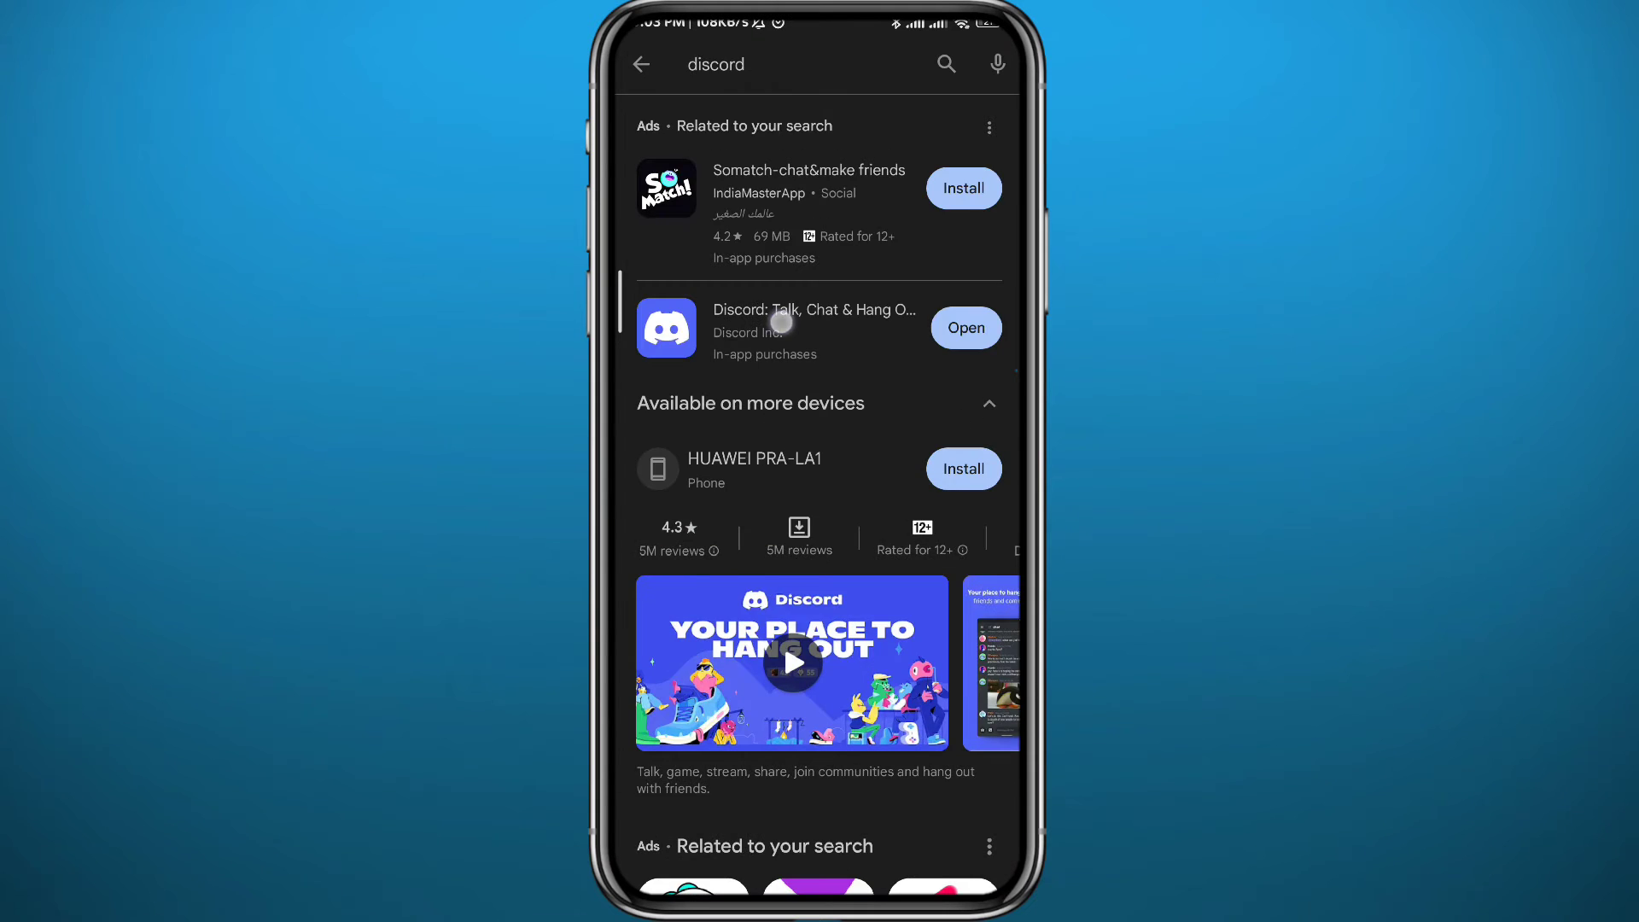
{"action": "left_click", "coordinate": [815, 328]}
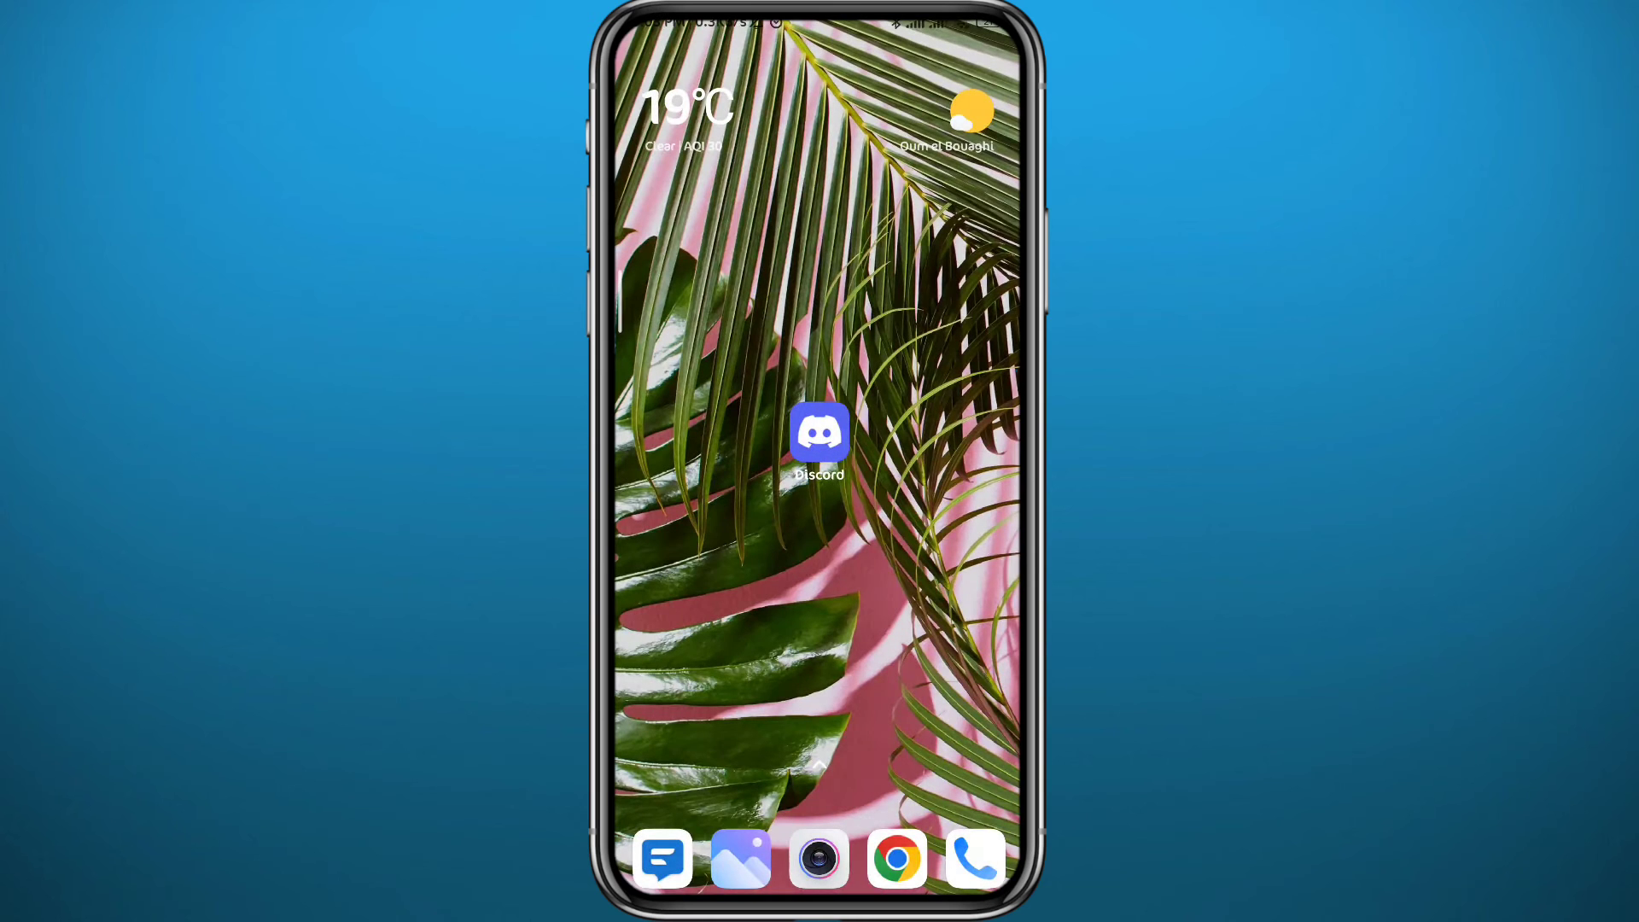
- Launch Discord and show Le the server's channel list with the General voice channel
{"action": "left_click", "coordinate": [819, 434]}
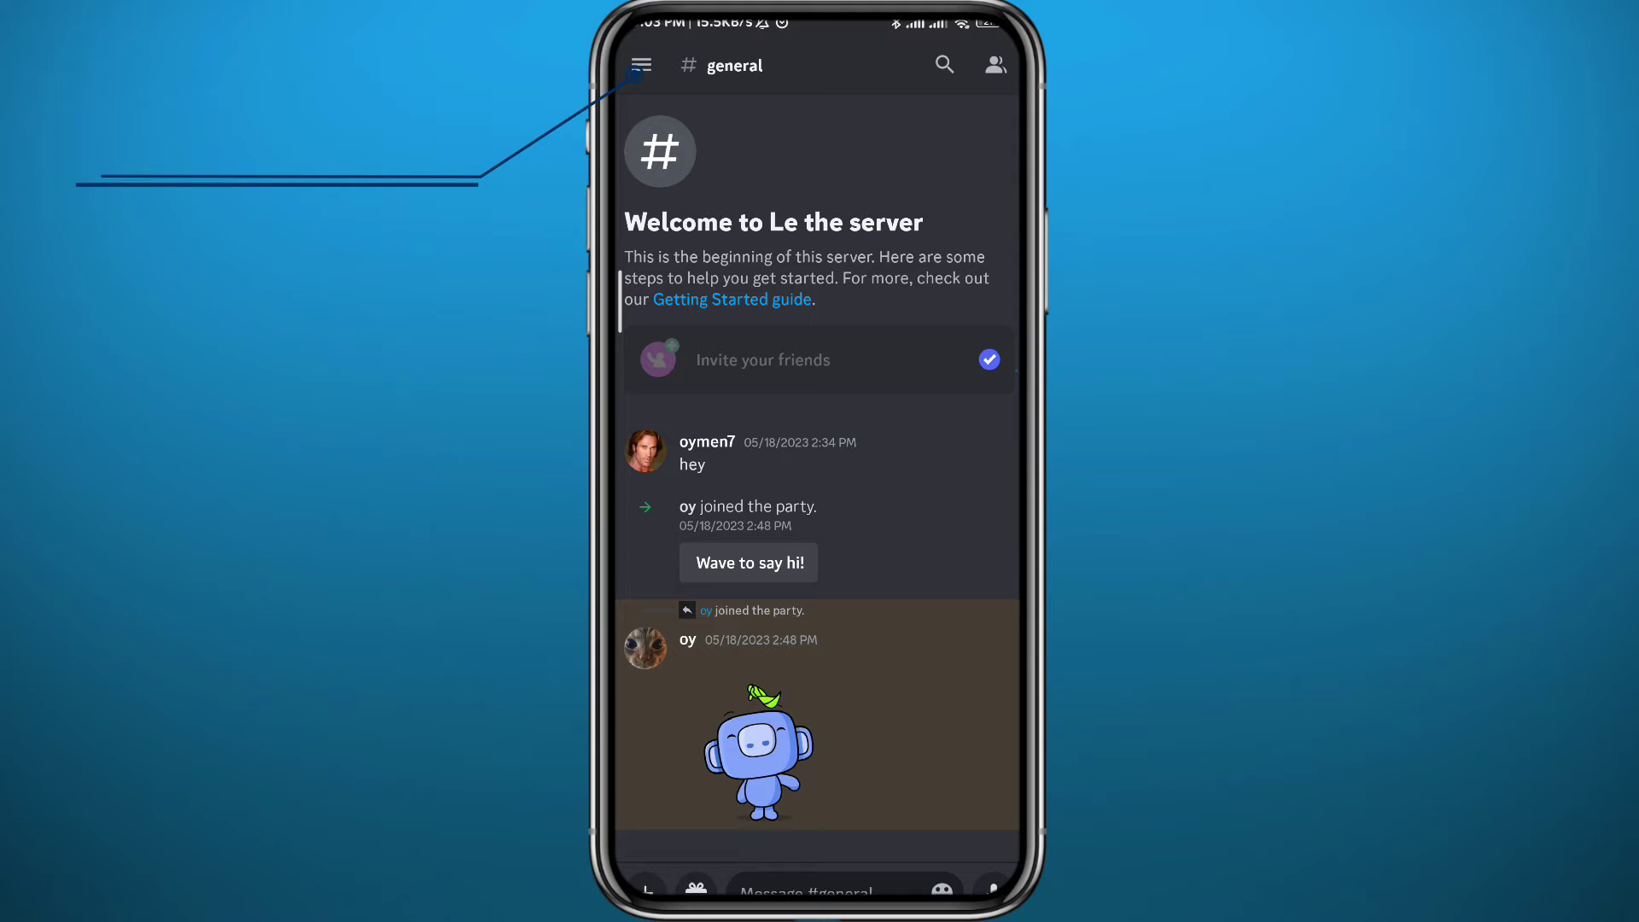
{"action": "left_click", "coordinate": [642, 65]}
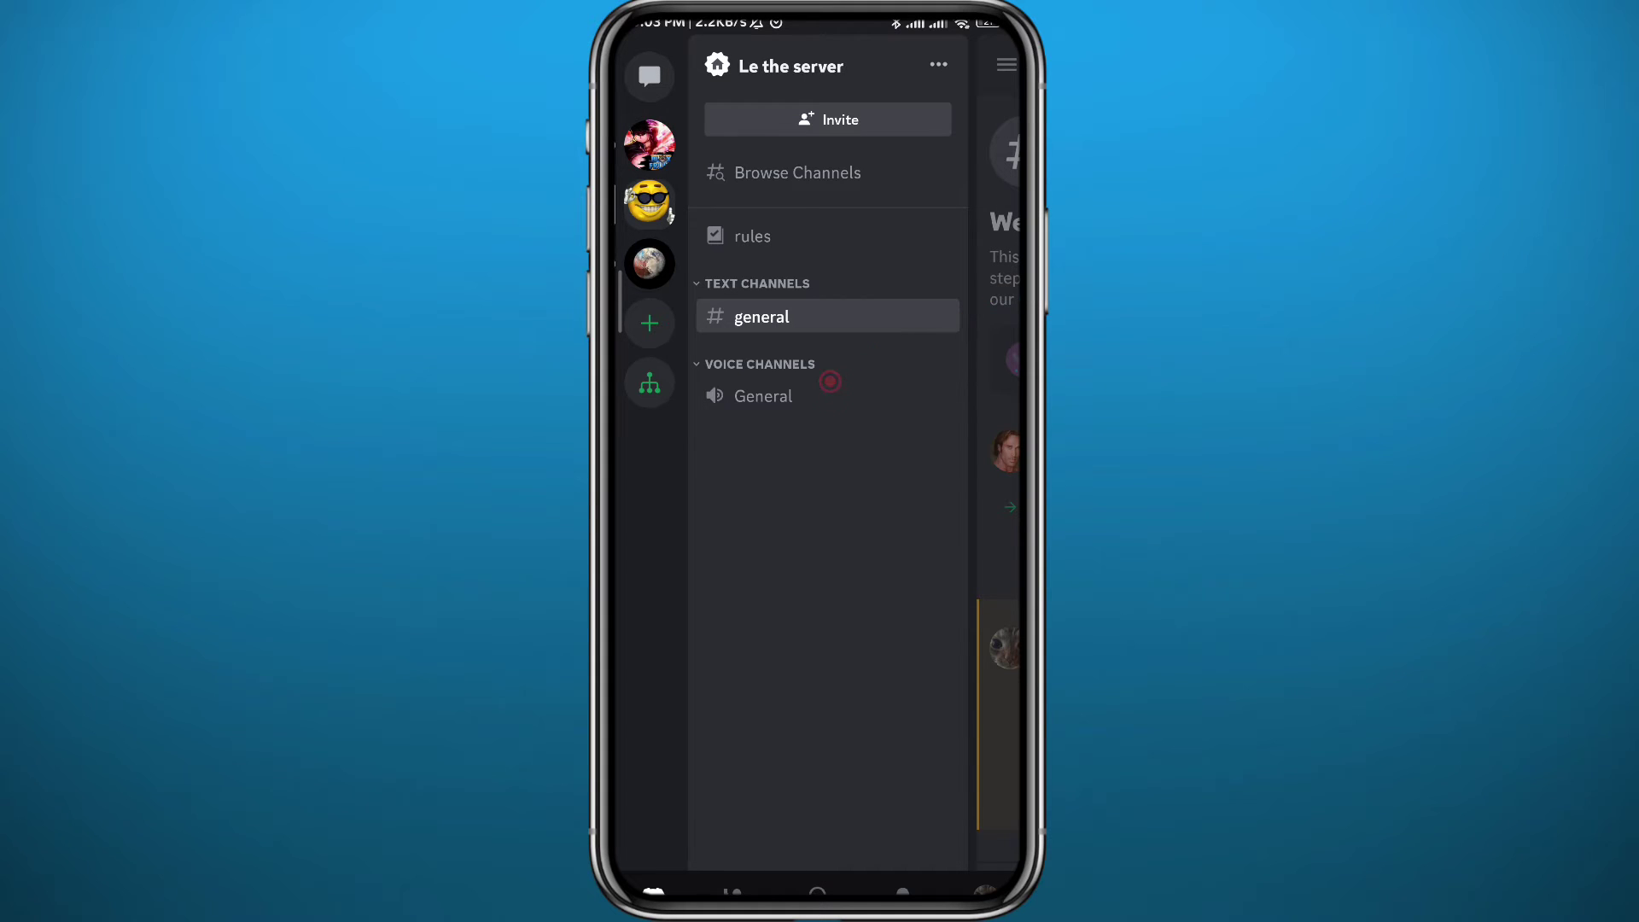
{"action": "left_click", "coordinate": [762, 395]}
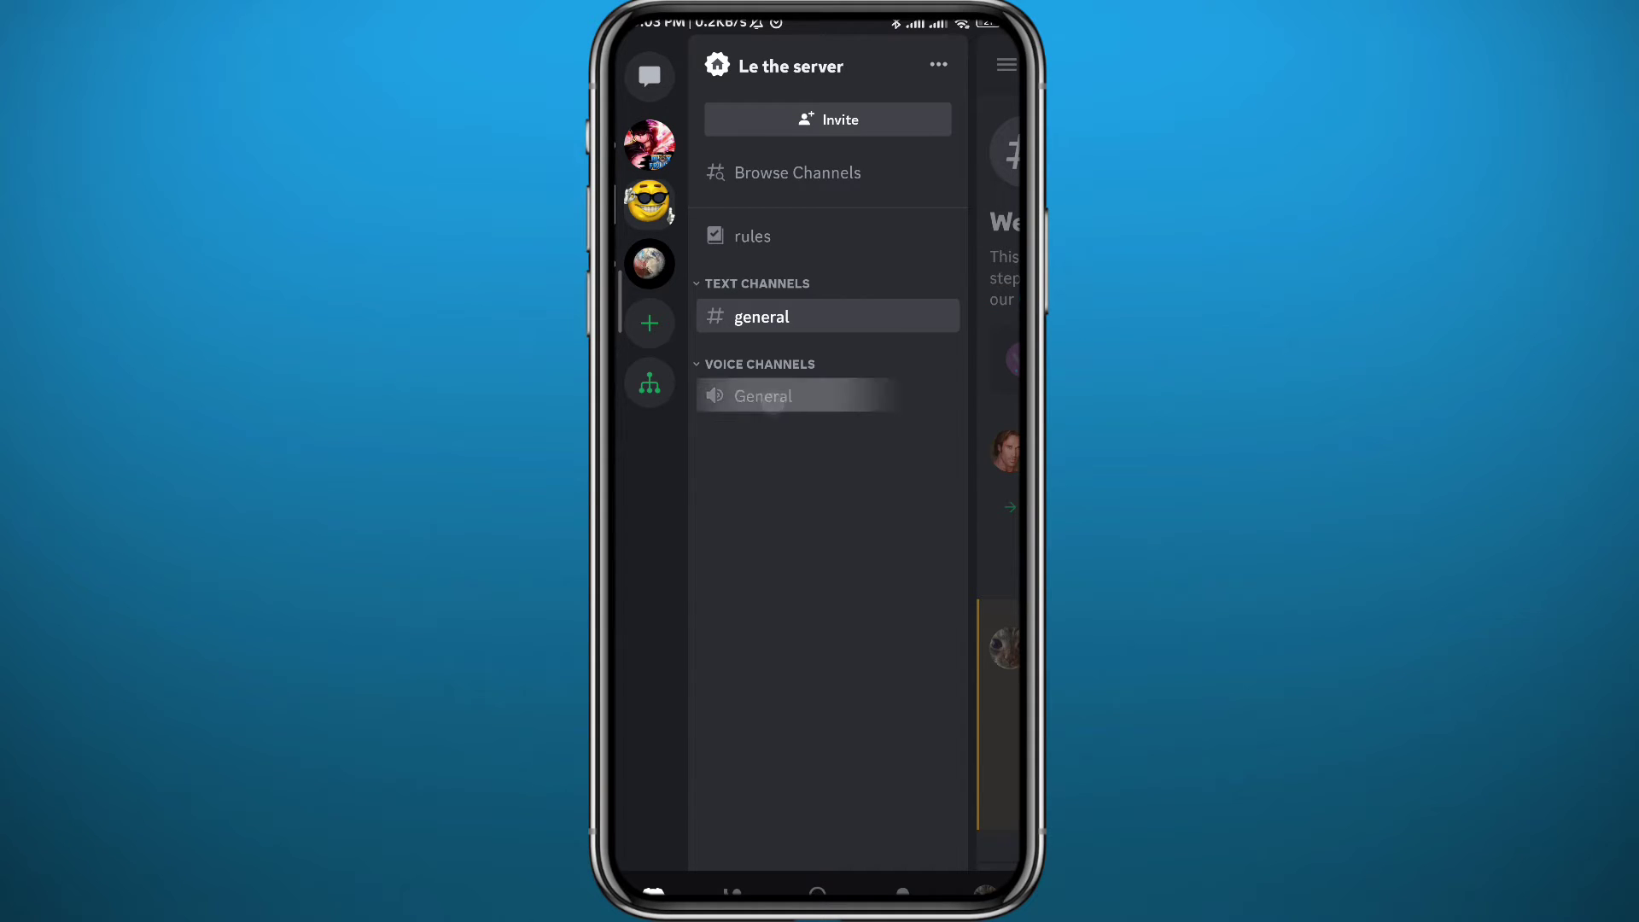
- Open the General voice channel and join the voice call
{"action": "left_click", "coordinate": [763, 395]}
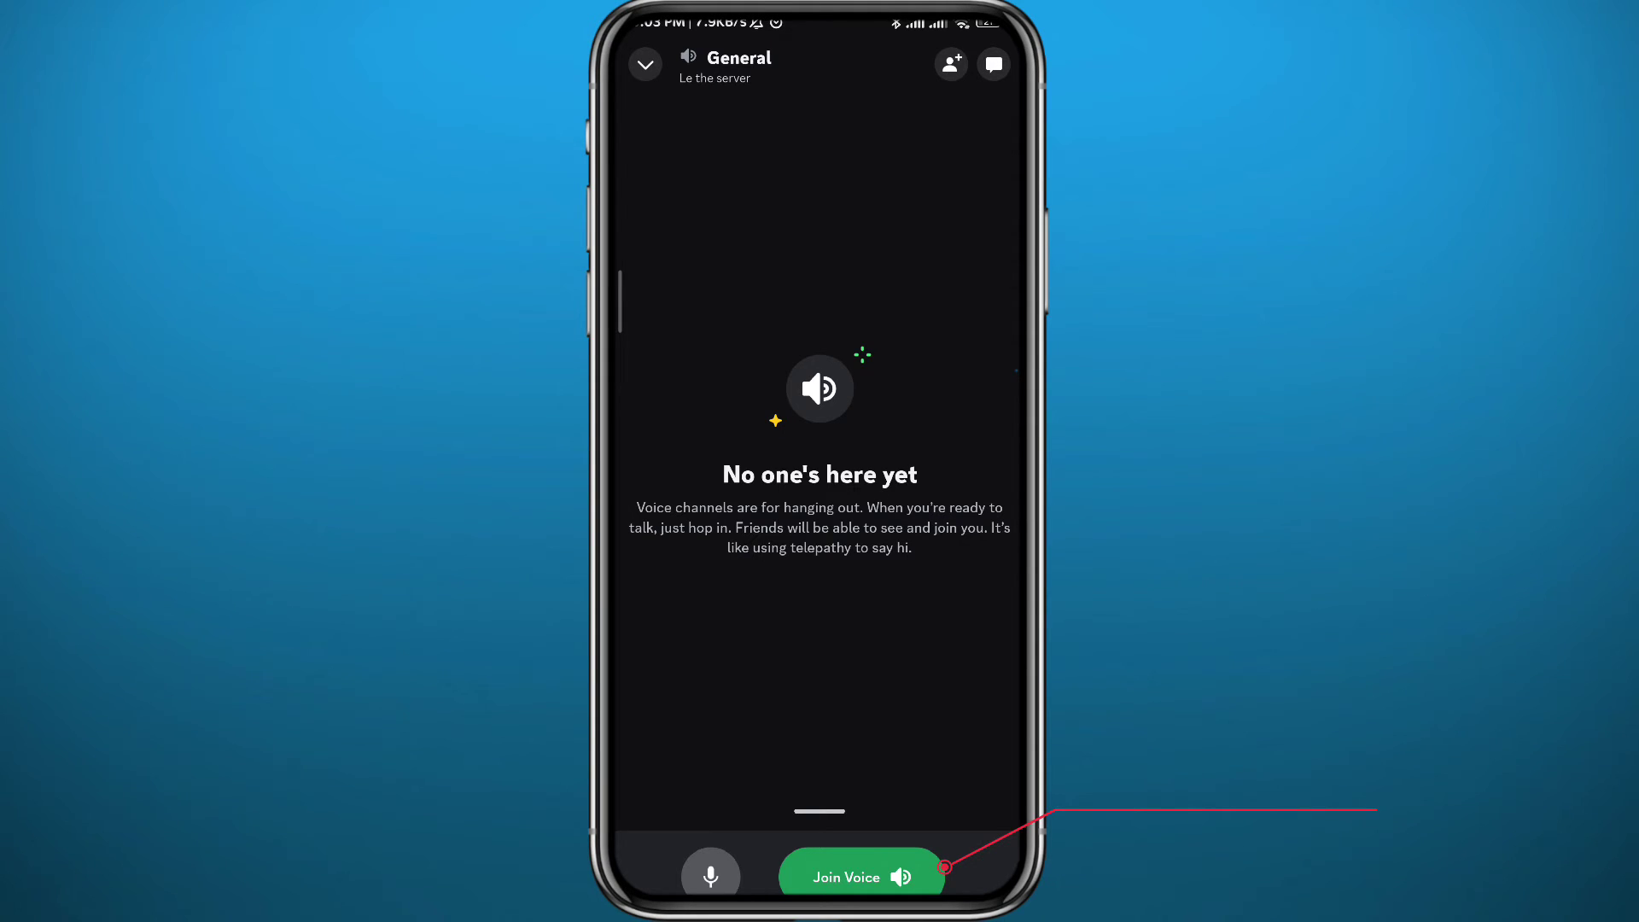
{"action": "left_click", "coordinate": [847, 877]}
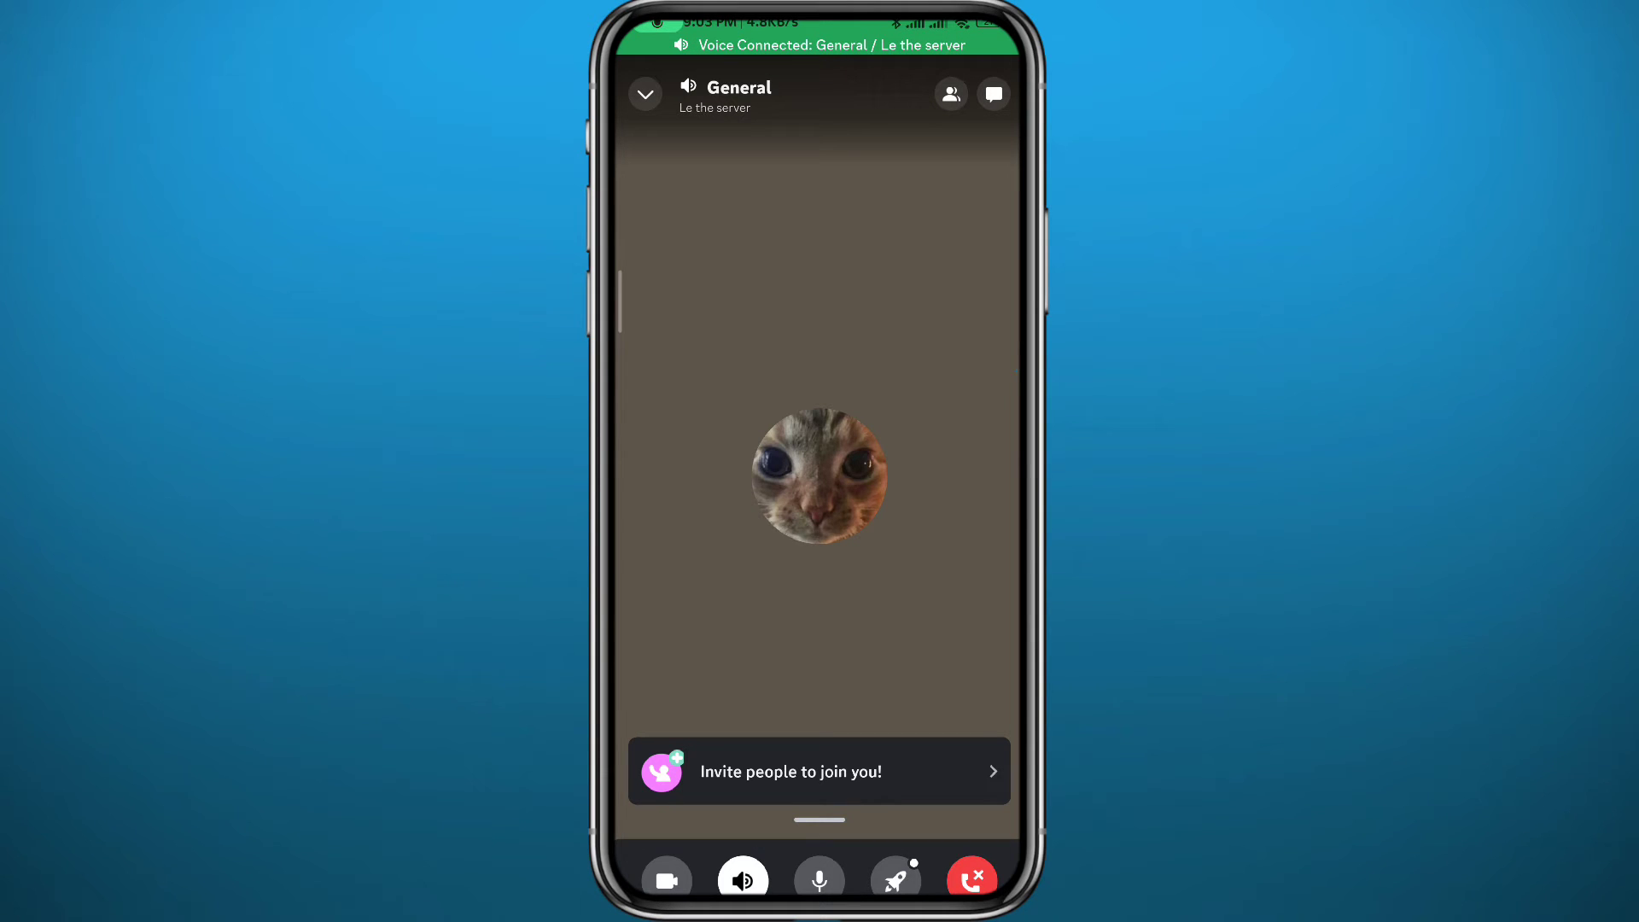
- Choose Share Screen from the call controls
{"action": "left_click", "coordinate": [820, 476]}
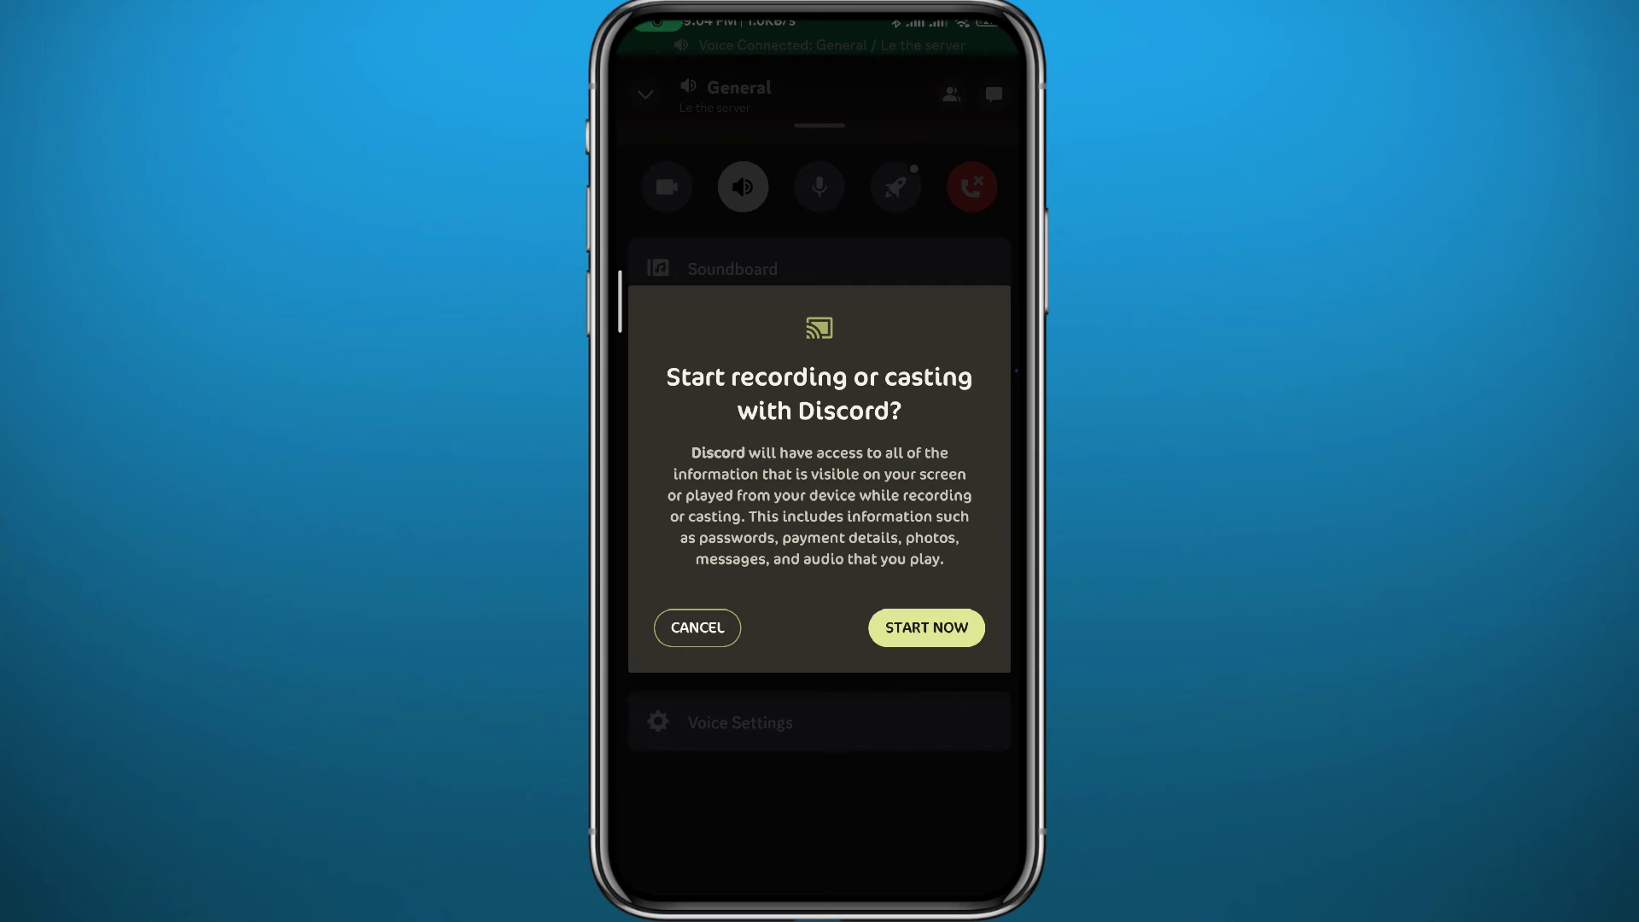
- Allow Discord to start casting the phone screen with START NOW
{"action": "left_click", "coordinate": [924, 628]}
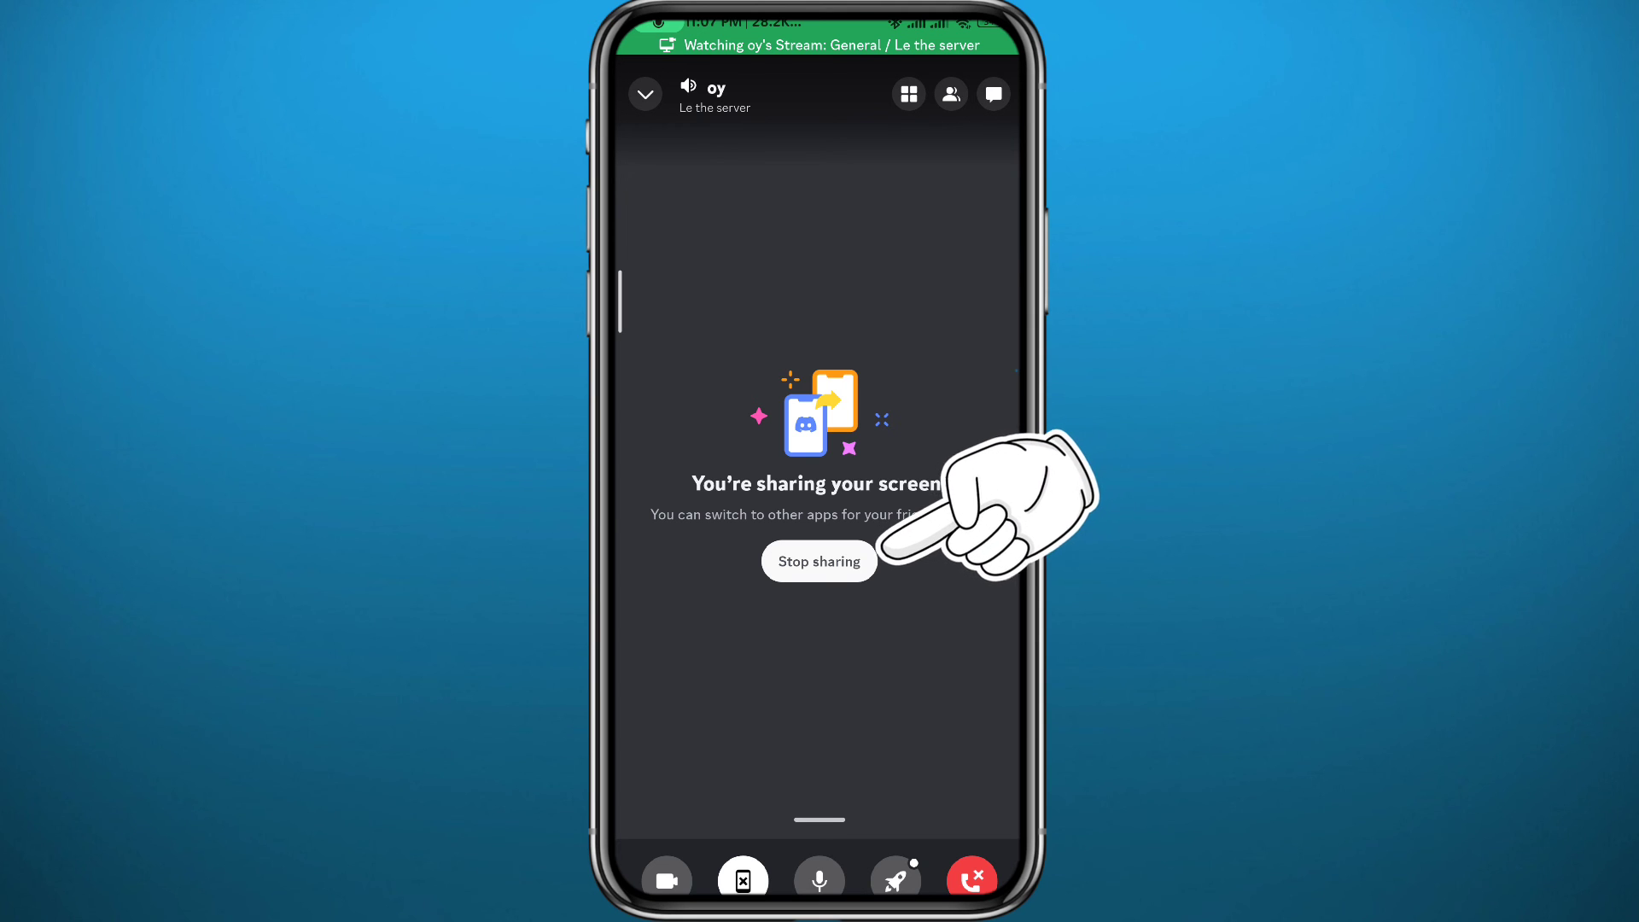
{"action": "mouse_move", "coordinate": [818, 763]}
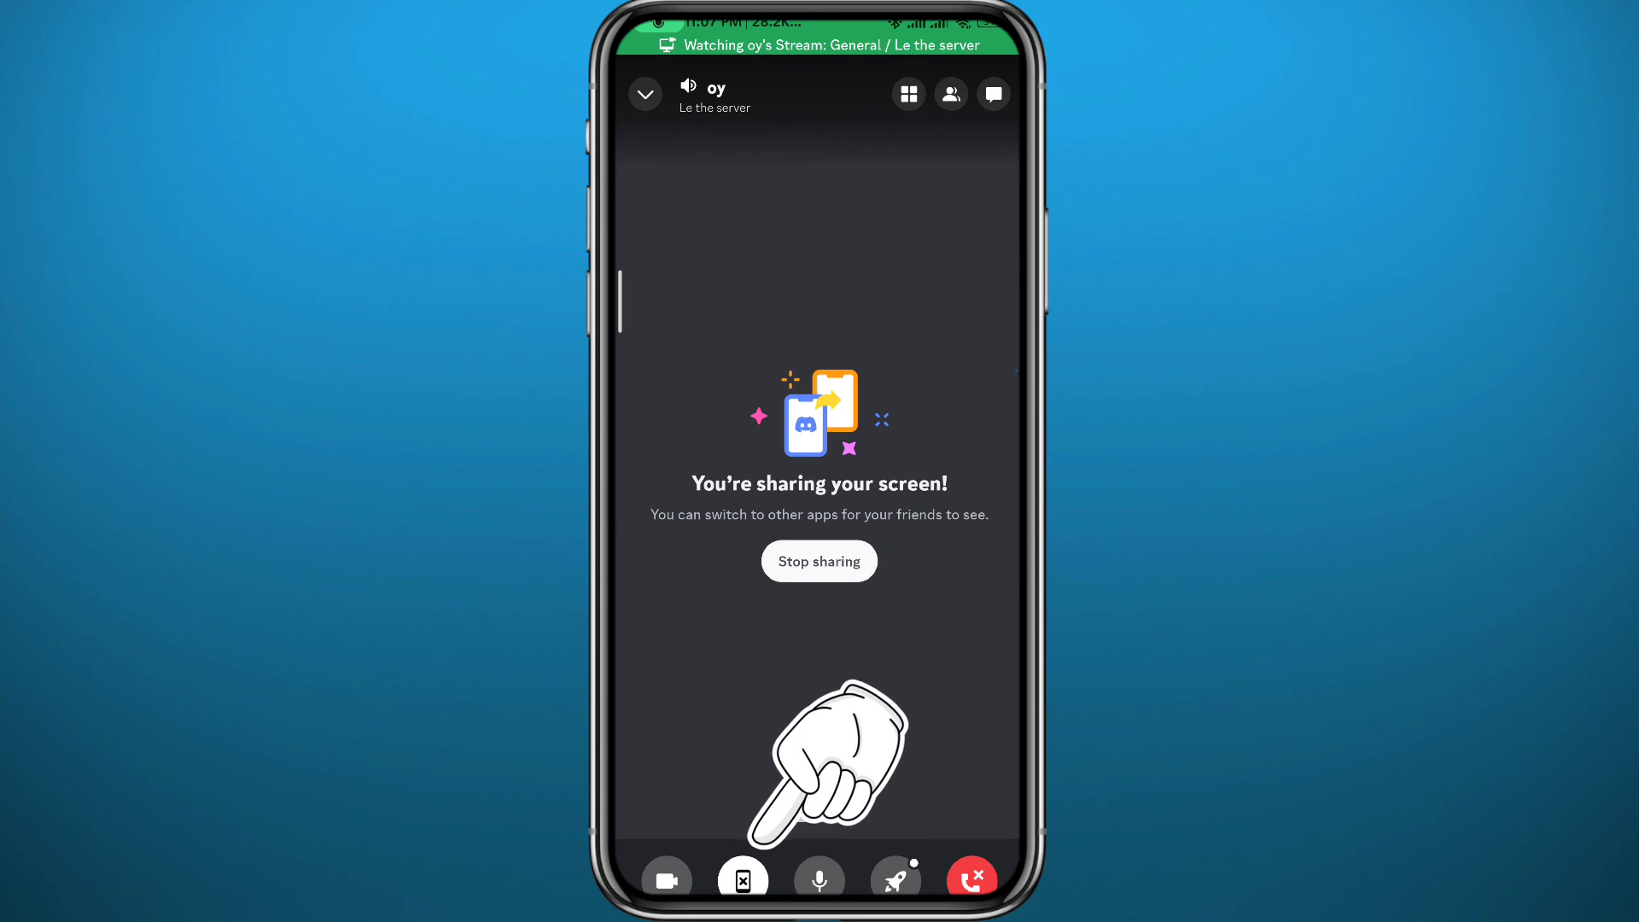